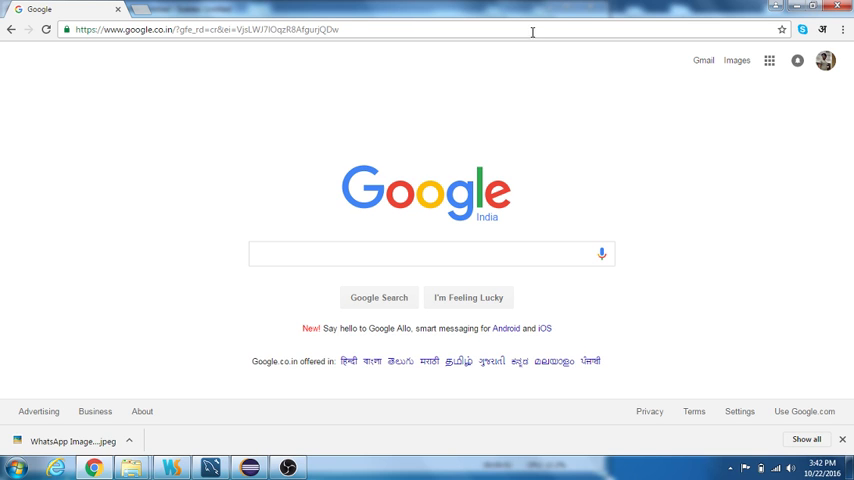
Replace the community-auth.local address with codeigniter.com and load the CodeIgniter site
left_click(200, 29)
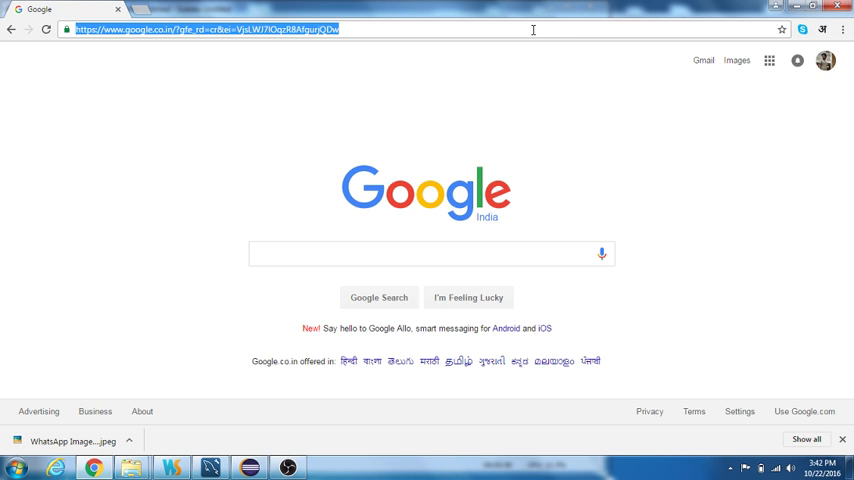
type("community-auth.local/")
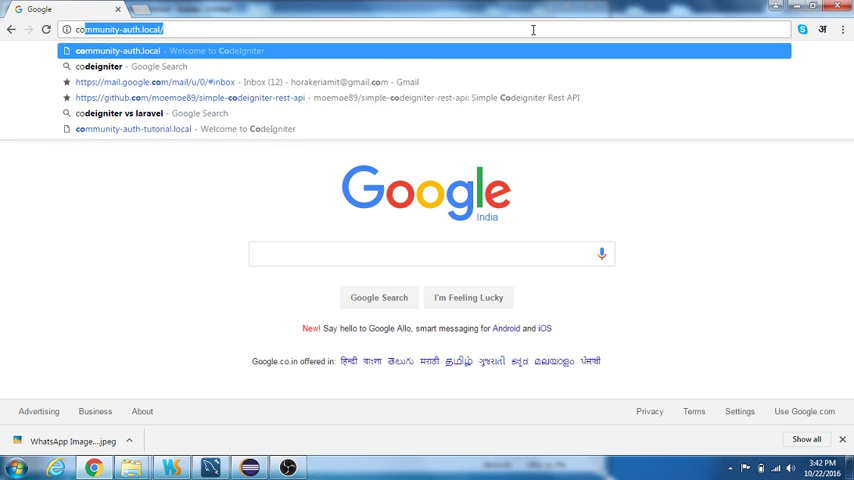
type("codeigniter")
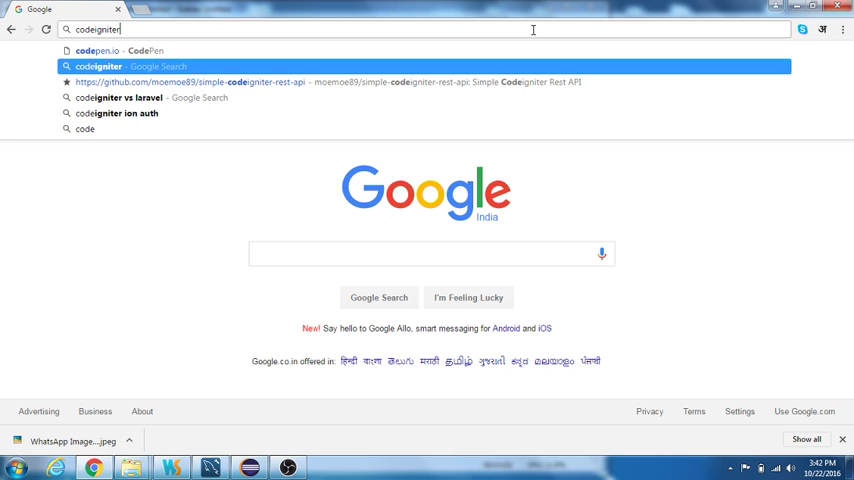
type(".com")
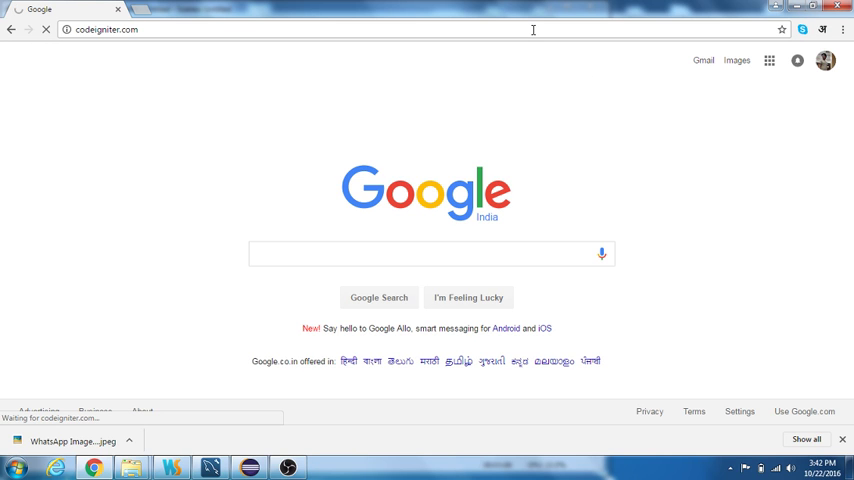
key("Return")
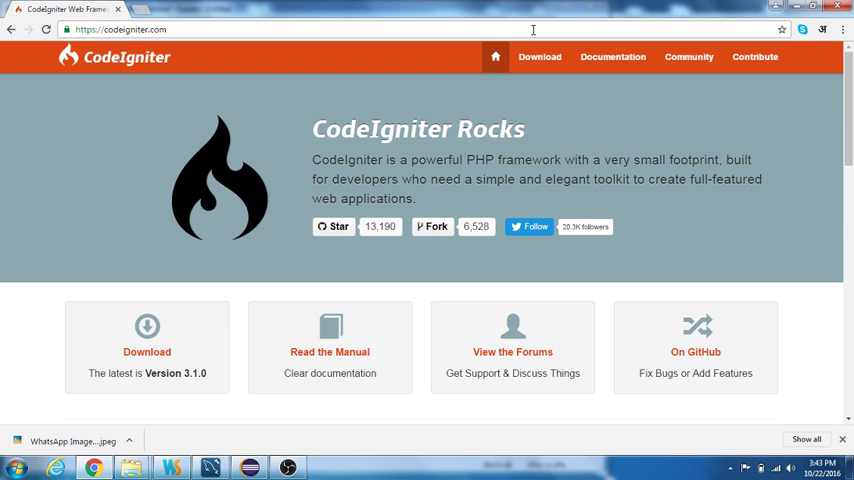
Download the CodeIgniter 3.1.0 zip from the site's Download page
left_click(539, 56)
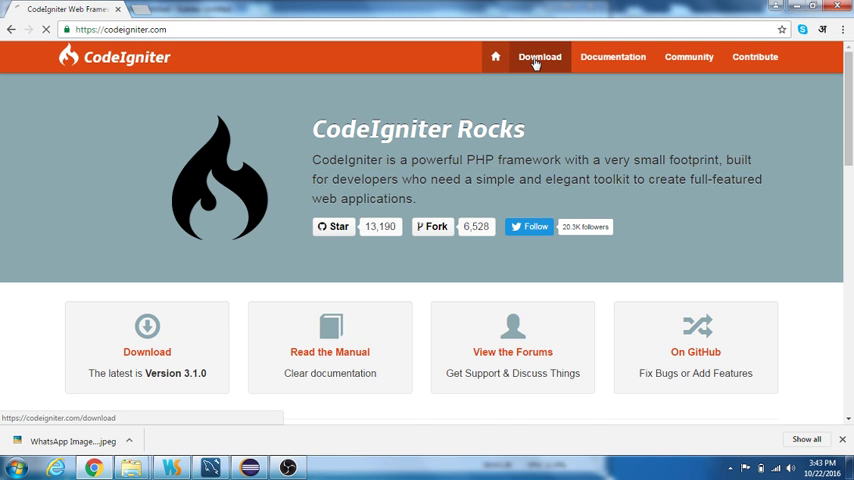
left_click(539, 57)
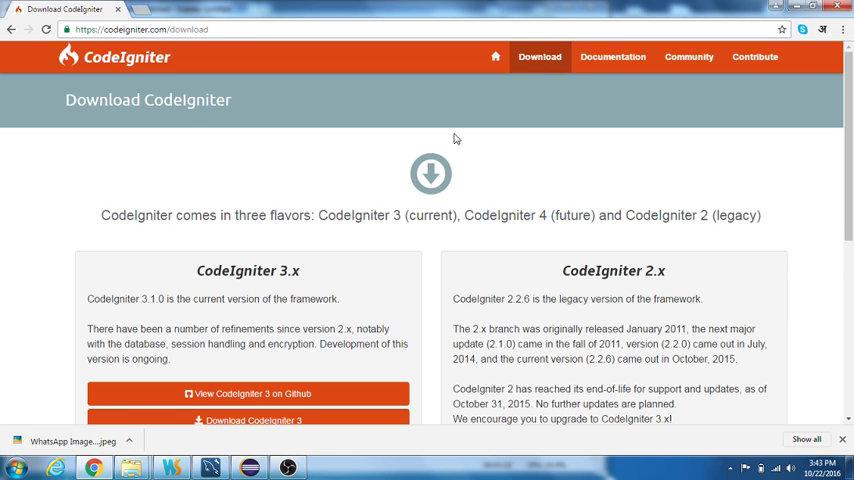
mouse_move(353, 249)
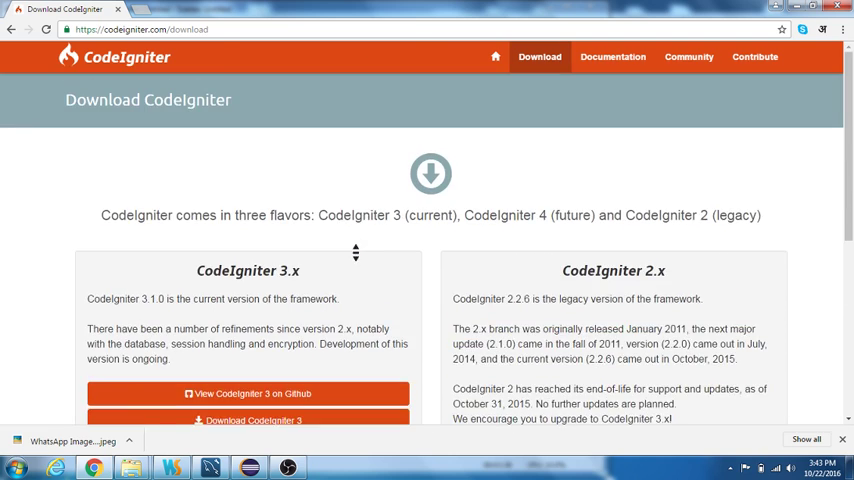
scroll("down", 3)
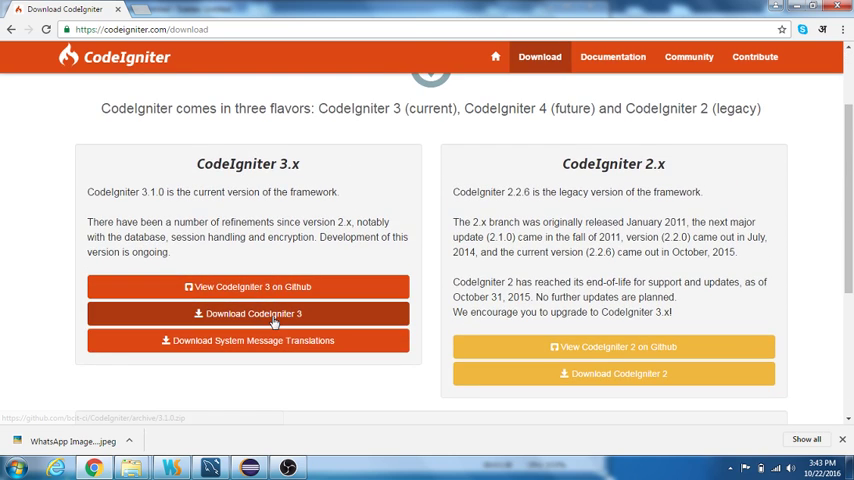
left_click(247, 313)
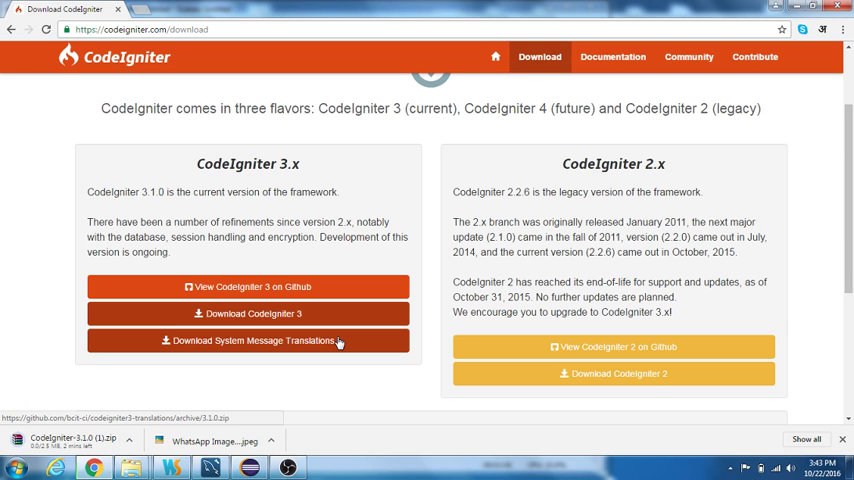
mouse_move(154, 418)
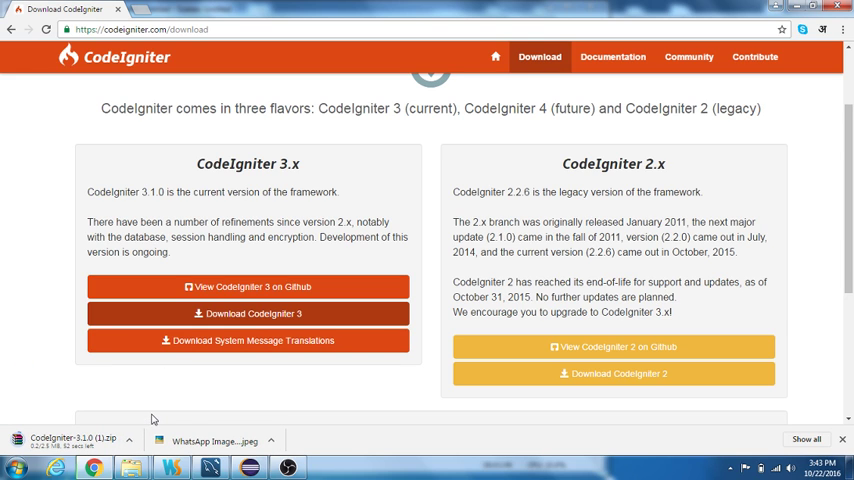
mouse_move(458, 467)
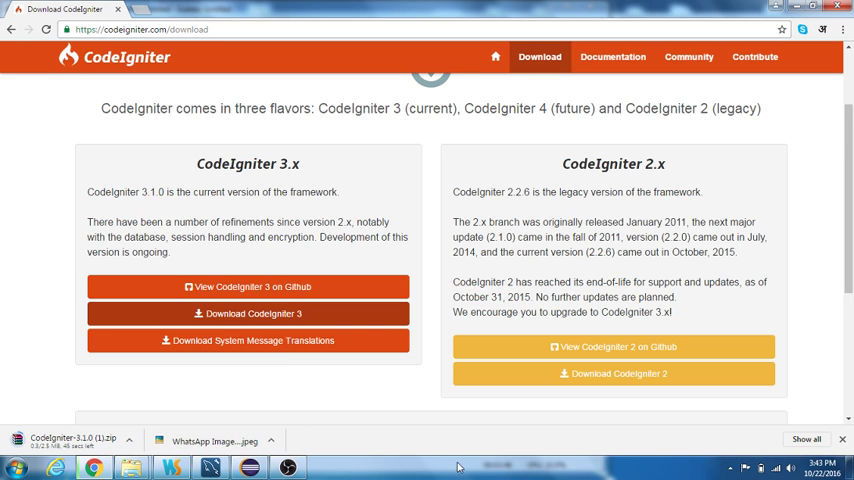
scroll("up", 3)
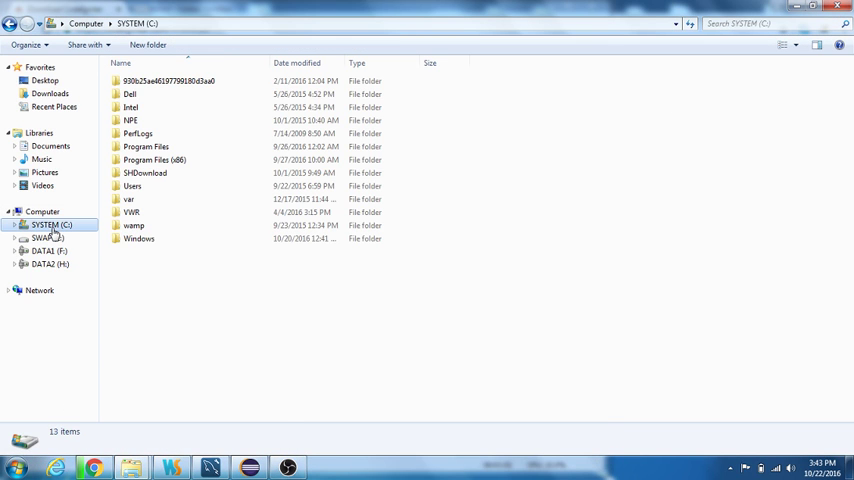
Browse to C:\wamp\bin\apache\apache2.4.9\conf\extra and edit httpd-vhosts.conf with Notepad++
double_click(133, 225)
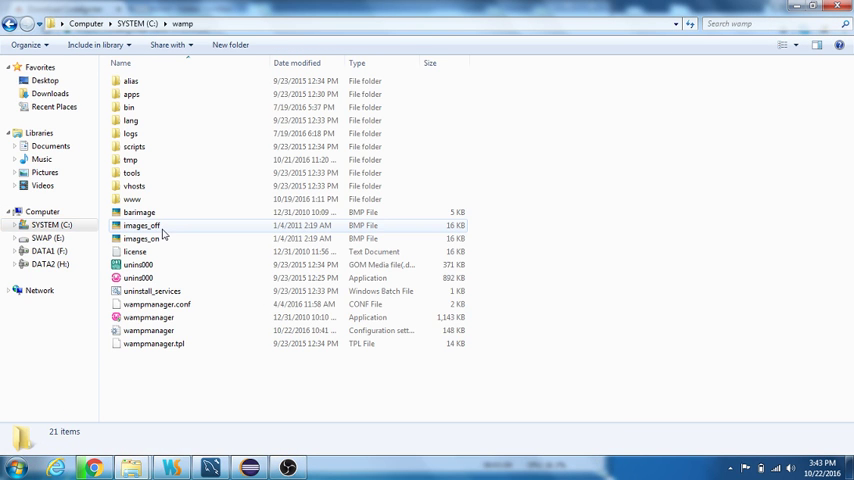
double_click(131, 198)
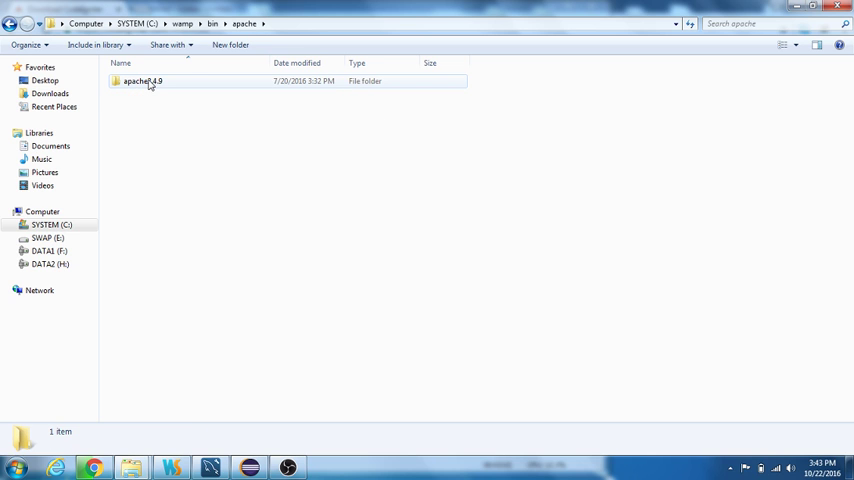
double_click(141, 80)
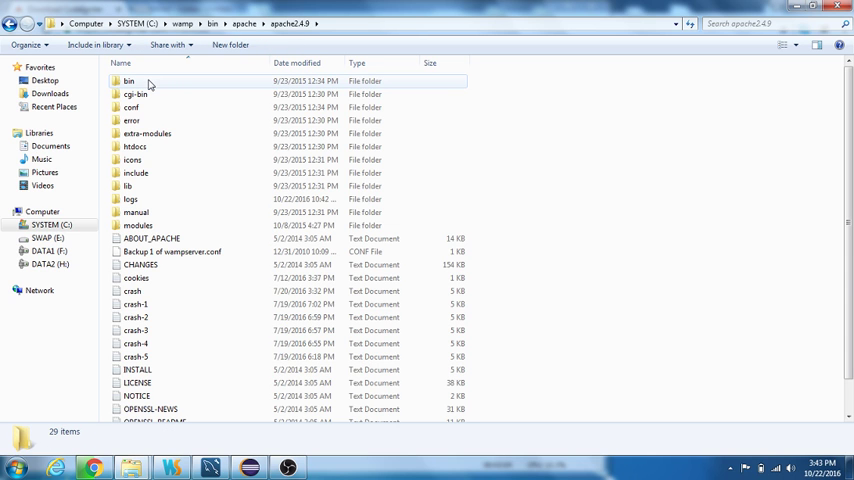
double_click(131, 107)
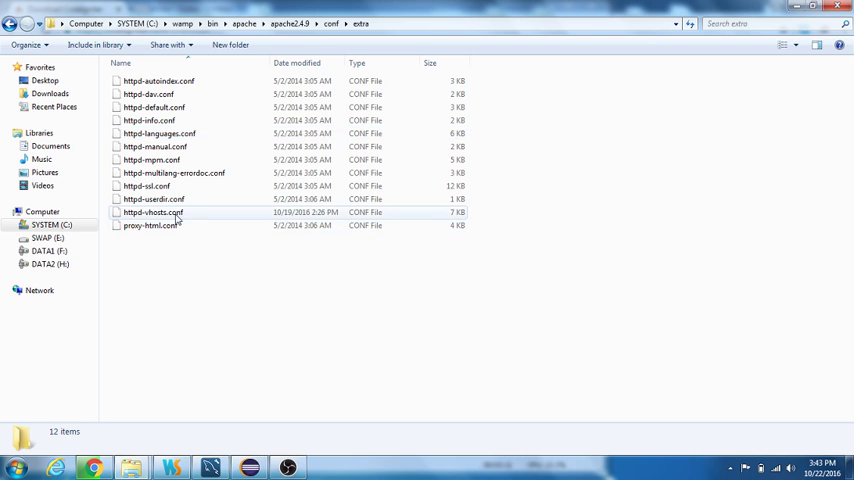
right_click(152, 212)
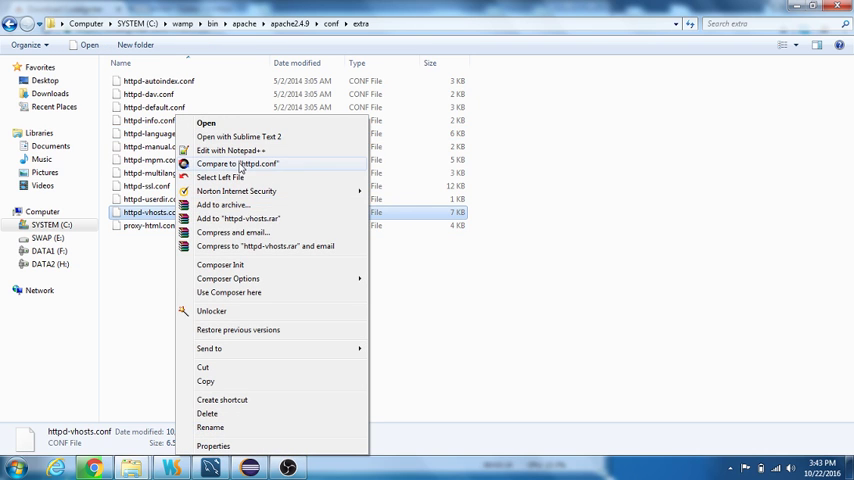
left_click(230, 150)
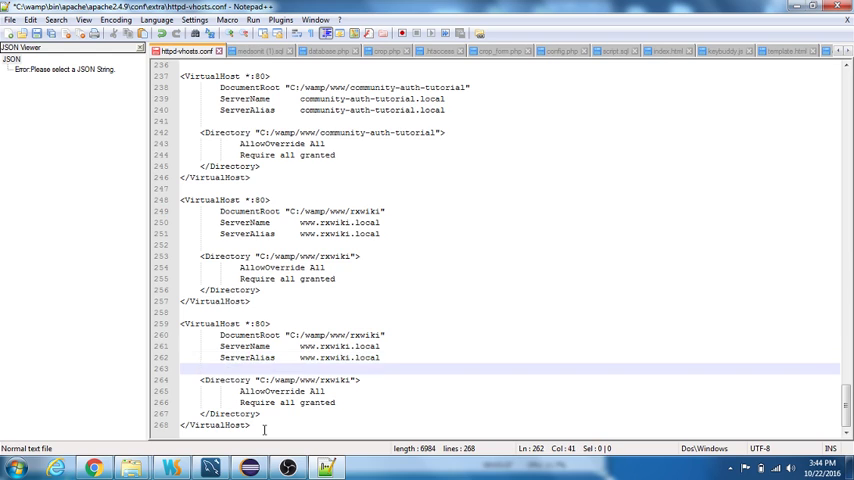
Set the last VirtualHost's ServerAlias and ServerName to codeigniter-3.local, with DocumentRoot codeigniter-3
double_click(340, 357)
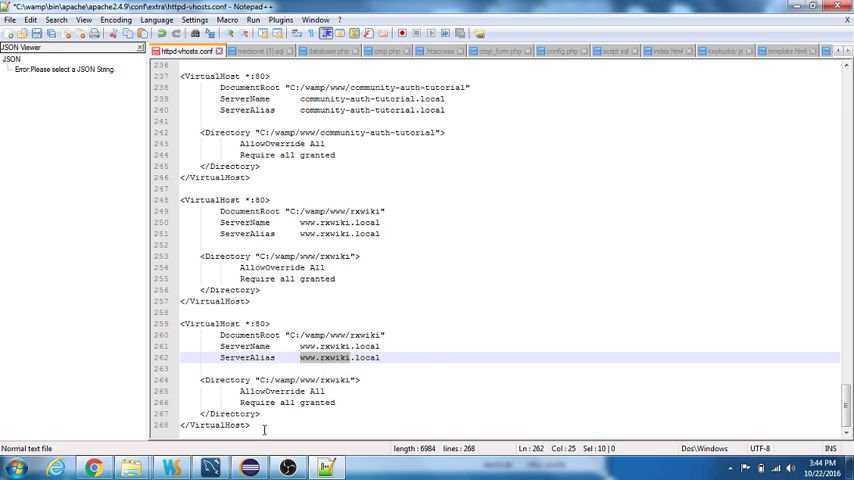
type("codes.local")
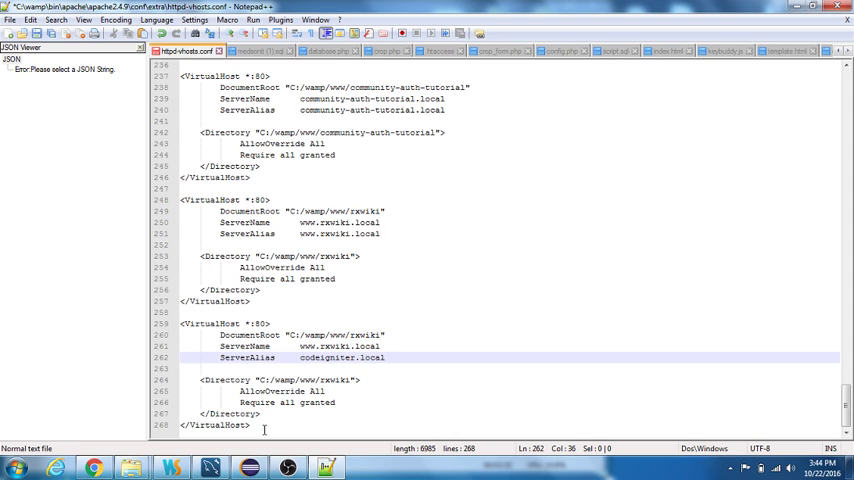
type("-3")
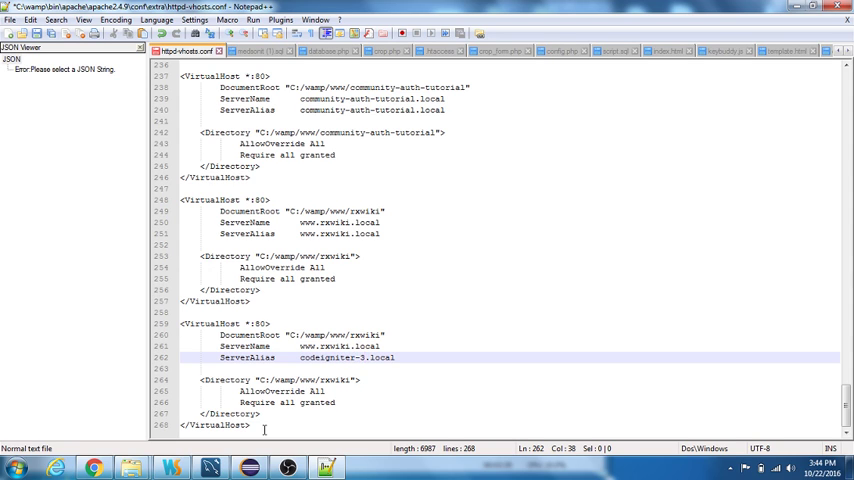
double_click(337, 357)
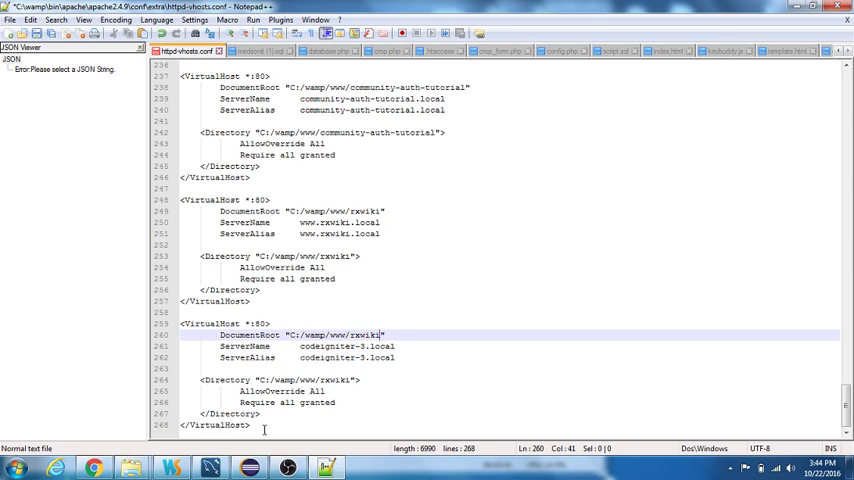
type("codeigniter-3")
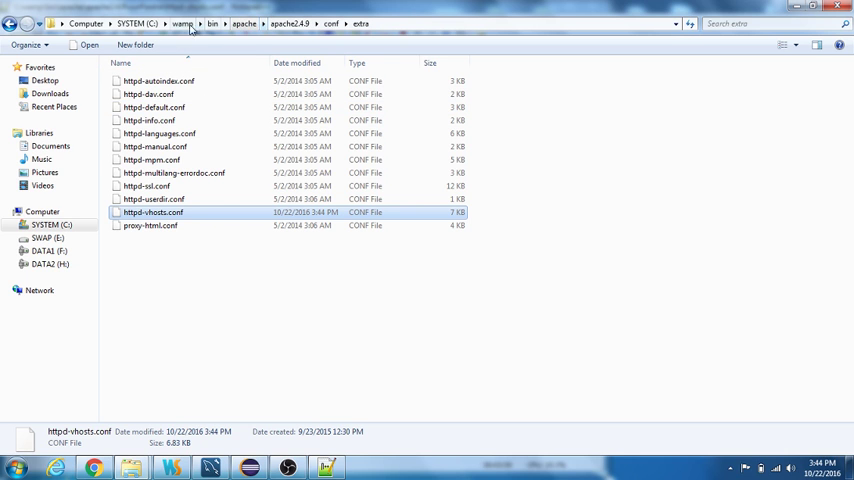
Navigate from the C: drive through Windows into System32
left_click(143, 23)
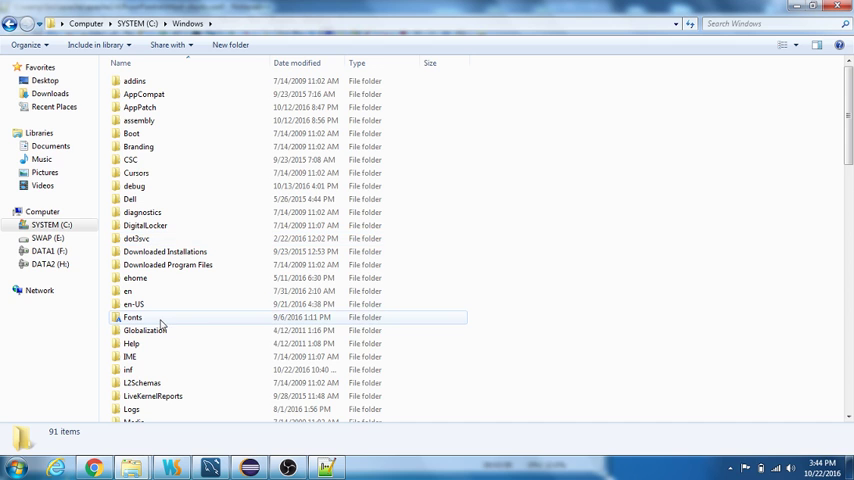
left_click(134, 186)
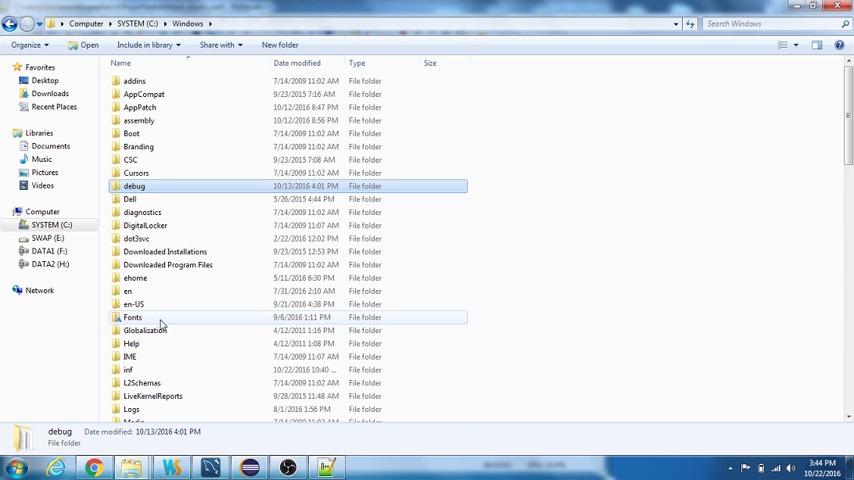
scroll("down", 3)
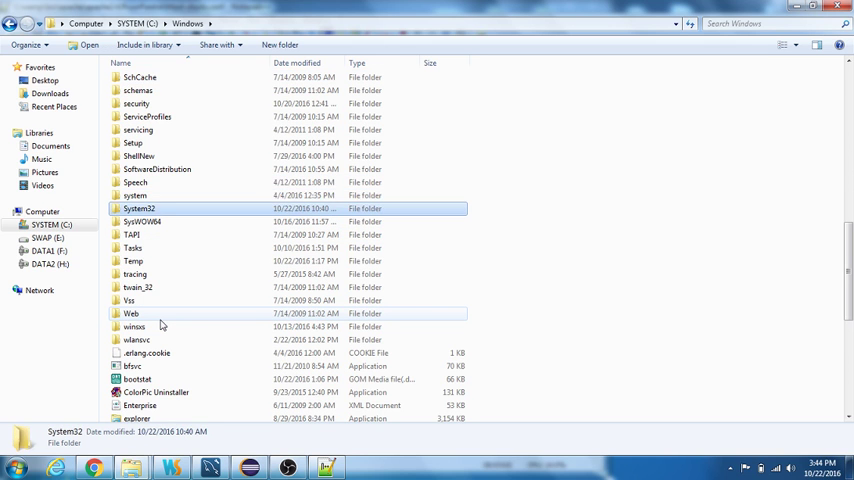
double_click(139, 208)
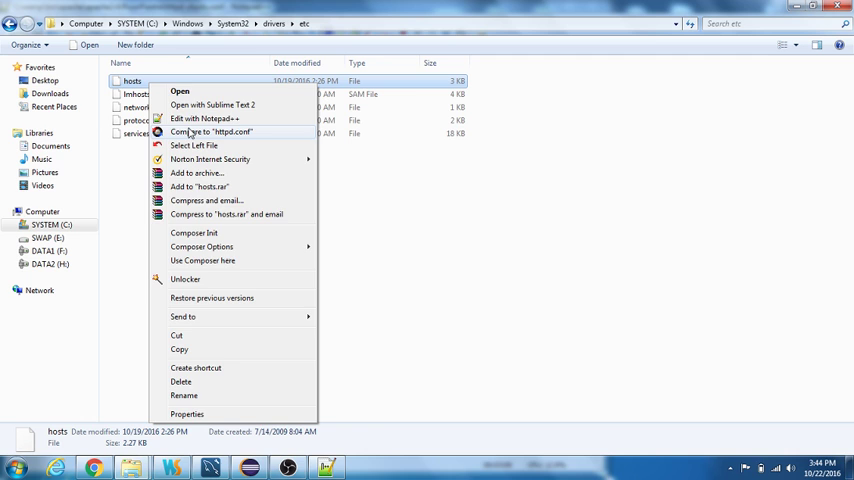
Edit hosts in Notepad++, appending '127.0.0.1 codeigniter-3.local' as the last line
left_click(204, 119)
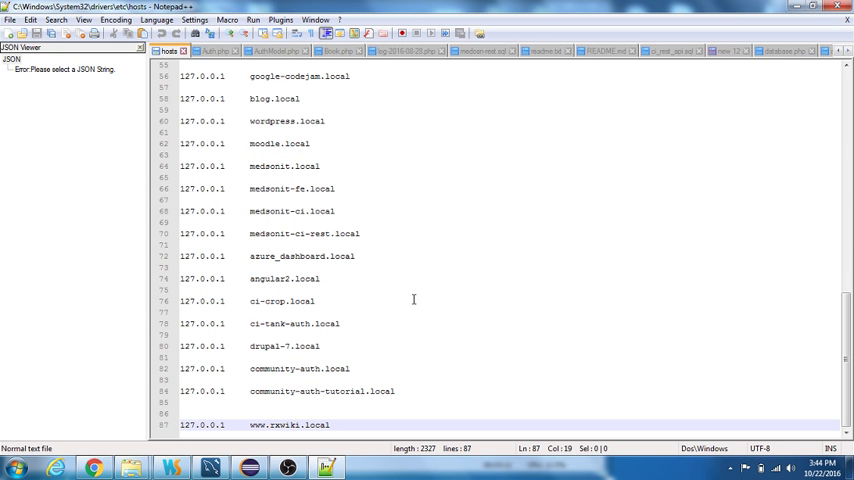
left_click(330, 424)
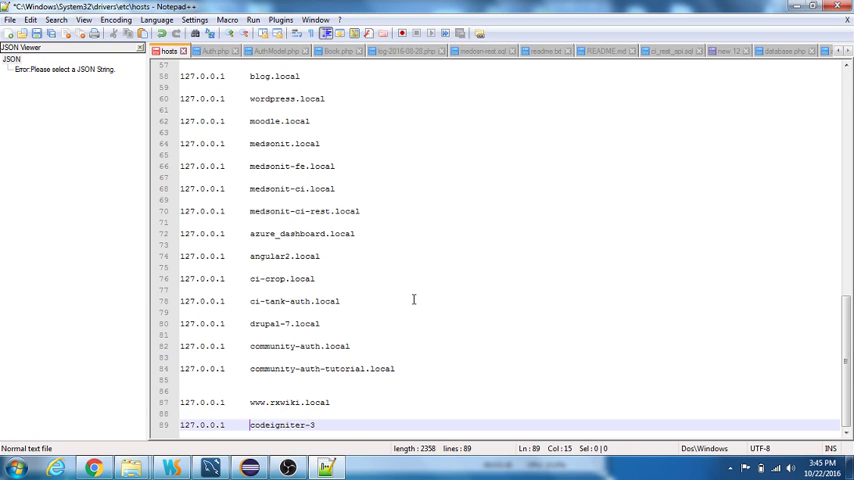
type(".local")
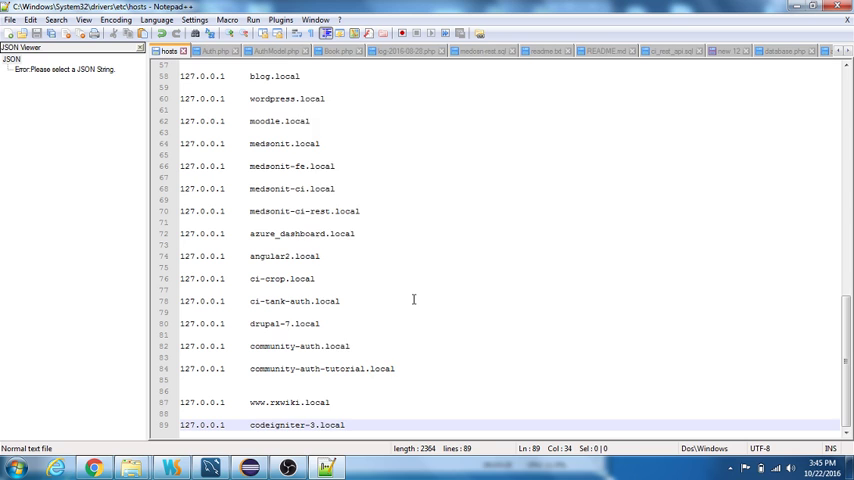
double_click(296, 424)
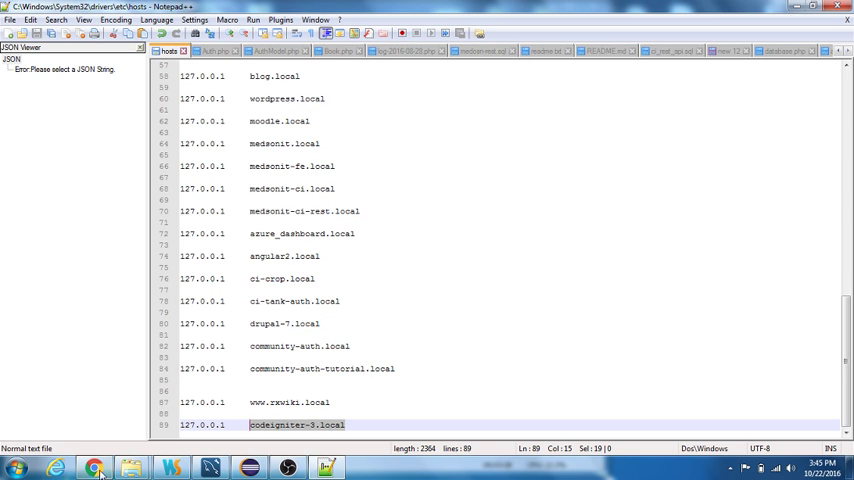
Select the downloaded CodeIgniter-3.1.0 (1) archive in the Downloads folder
left_click(94, 467)
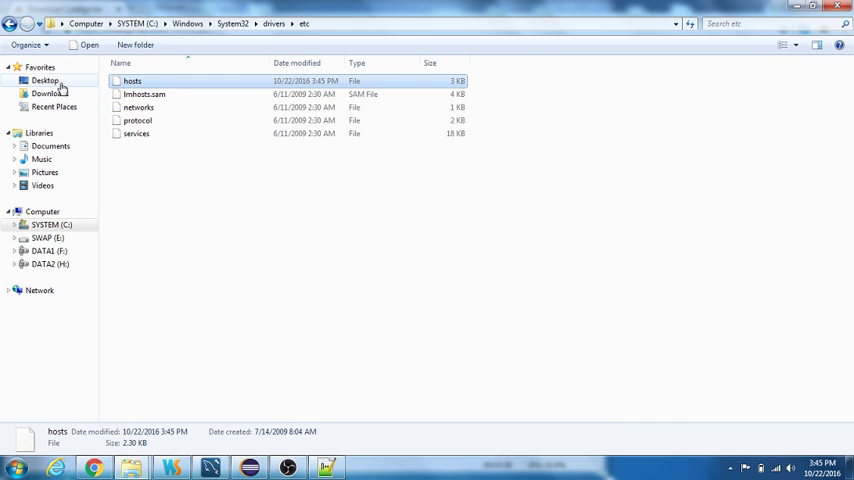
left_click(49, 93)
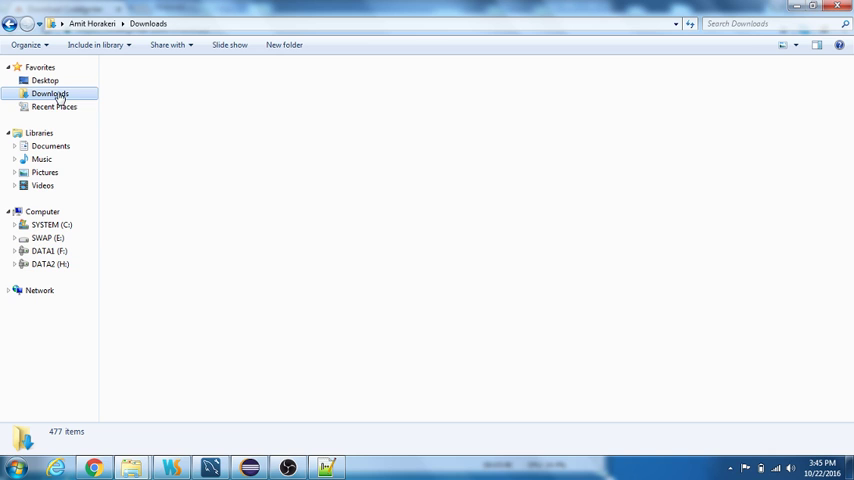
left_click(50, 93)
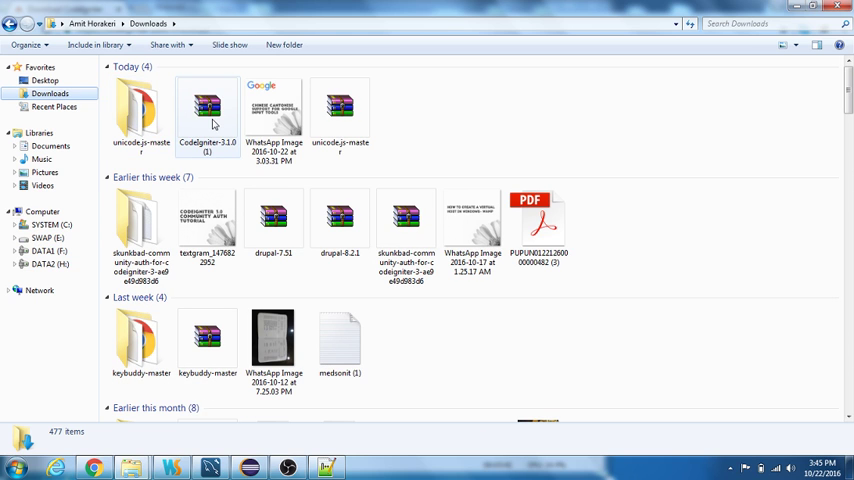
Create a codeigniter-3 folder in C:\wamp\www to hold the archive
left_click(207, 110)
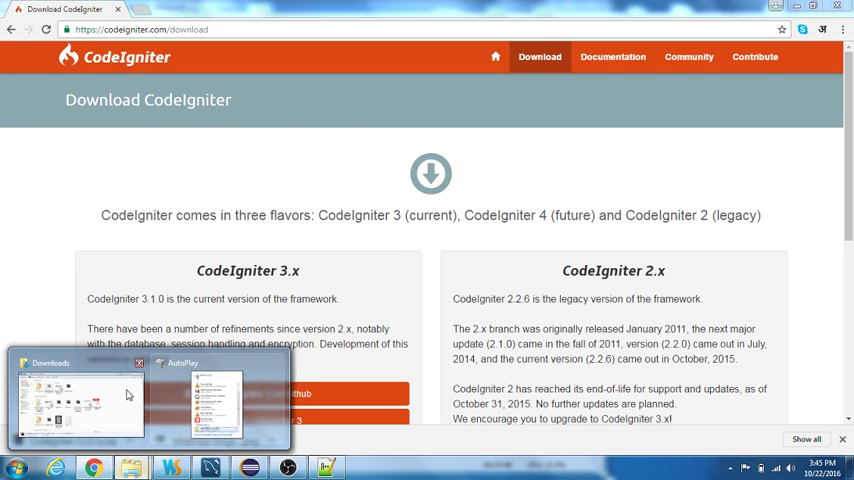
left_click(79, 400)
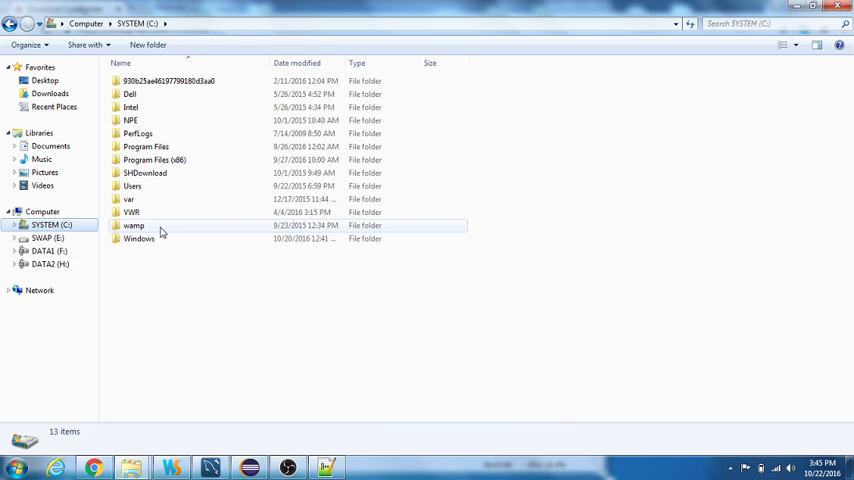
double_click(134, 225)
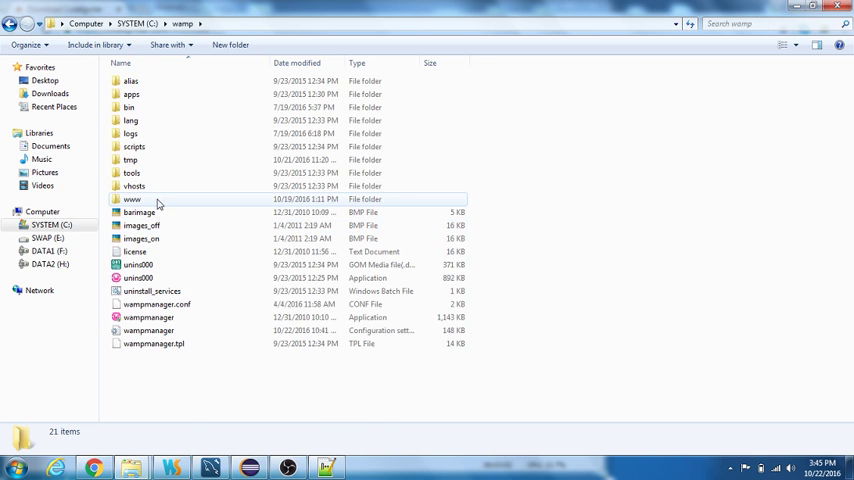
double_click(132, 199)
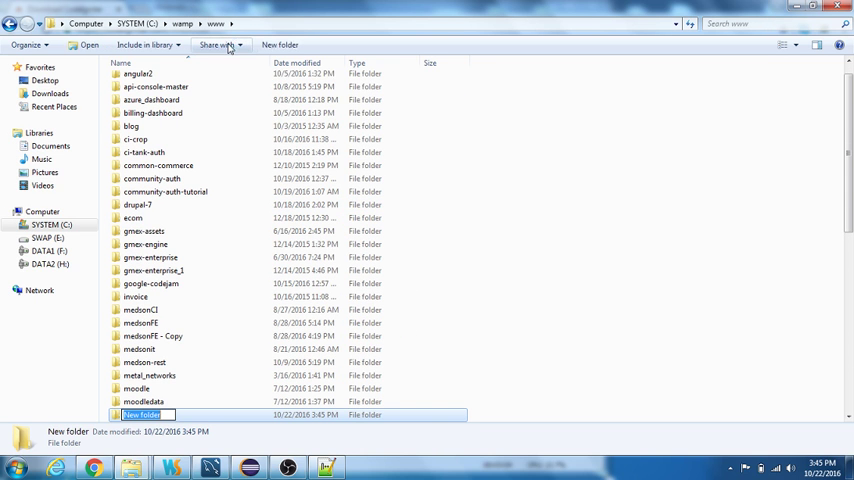
type("code")
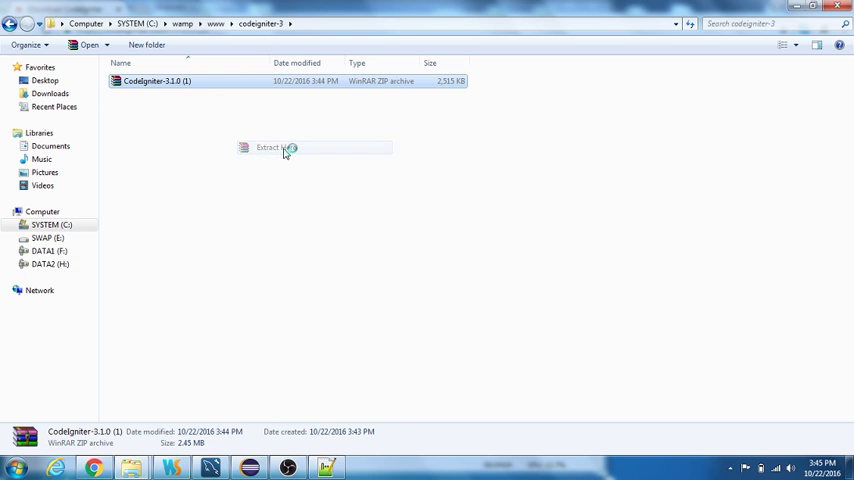
Extract the zip and move the CodeIgniter-3.1.0 contents up into codeigniter-3
left_click(270, 147)
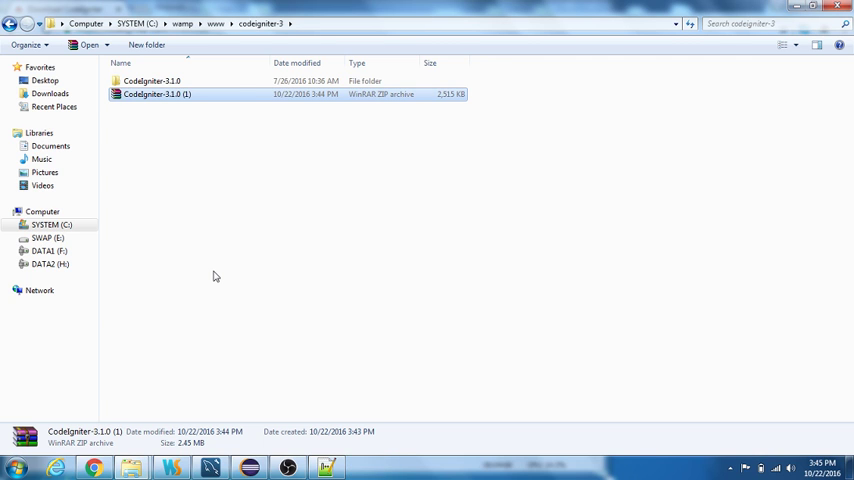
double_click(151, 80)
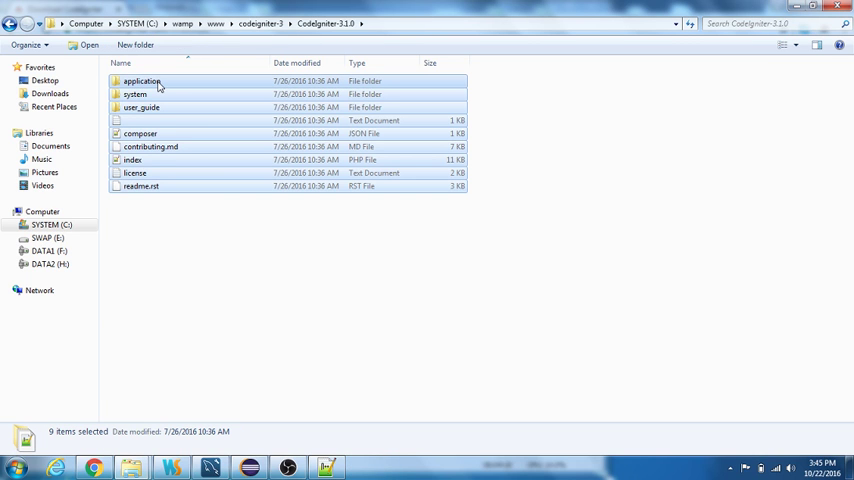
left_click(259, 23)
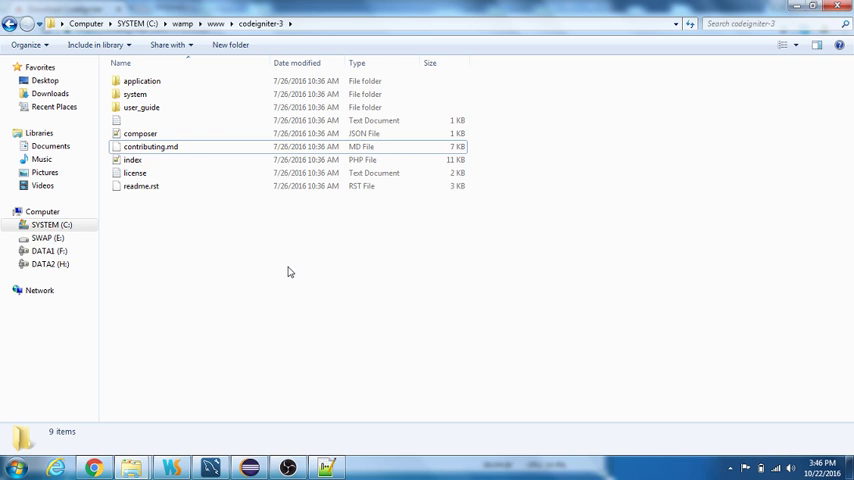
mouse_move(297, 306)
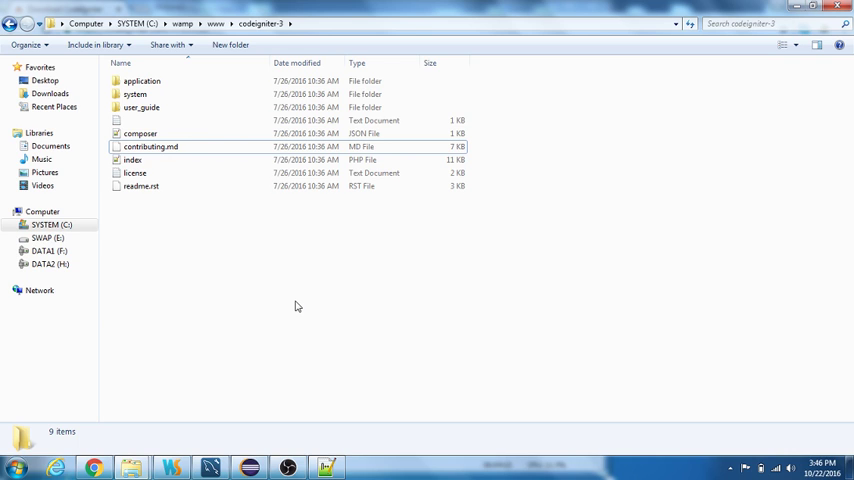
mouse_move(94, 467)
type("httpcodeigniter-3.local")
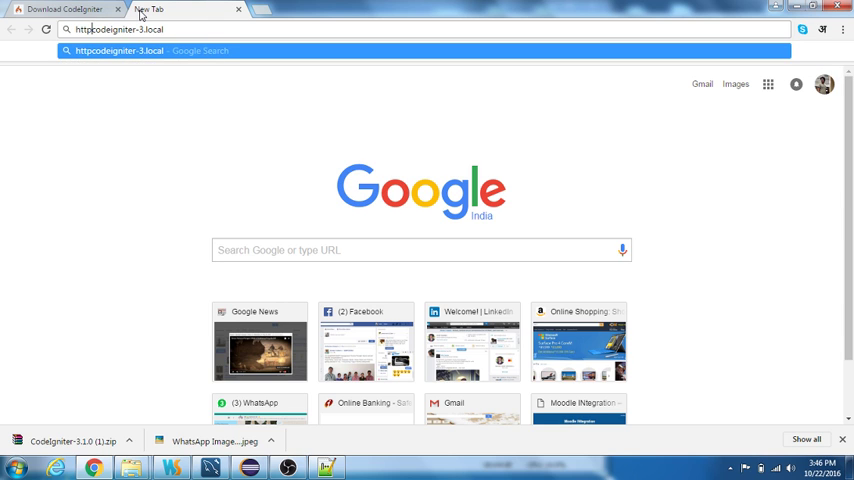
key("Return")
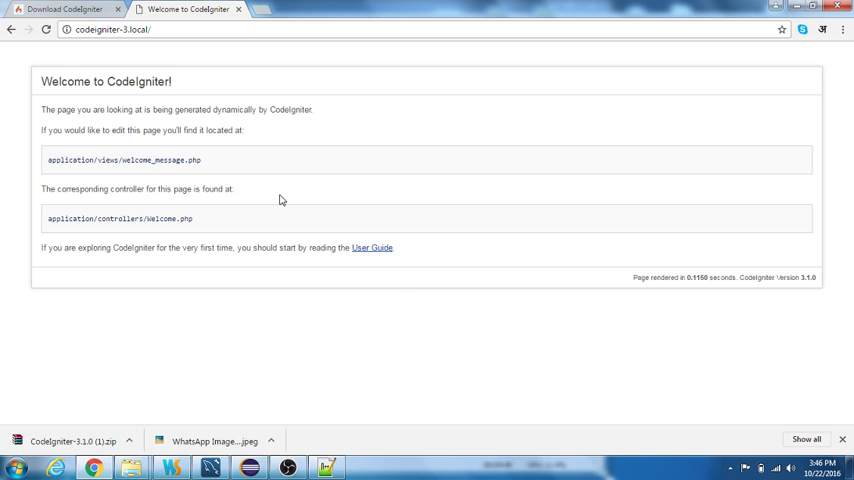
mouse_move(397, 291)
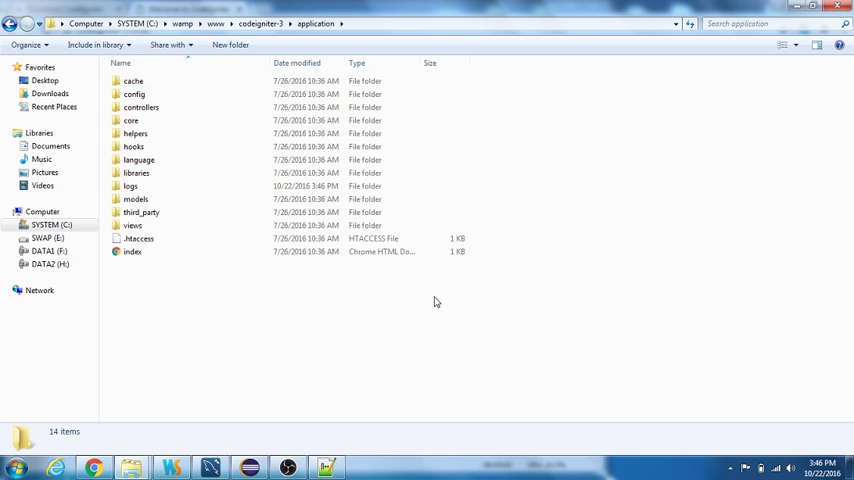
Look over models, views and controllers, then open application\config in codeigniter-3
left_click(136, 199)
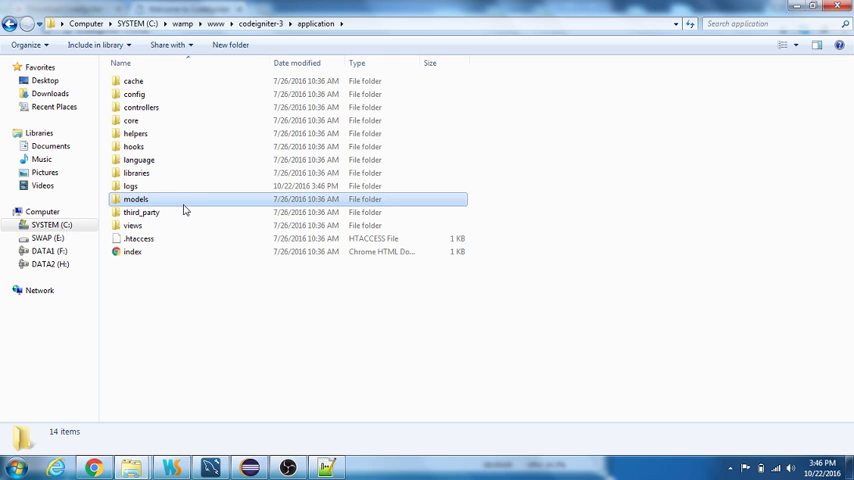
left_click(133, 225)
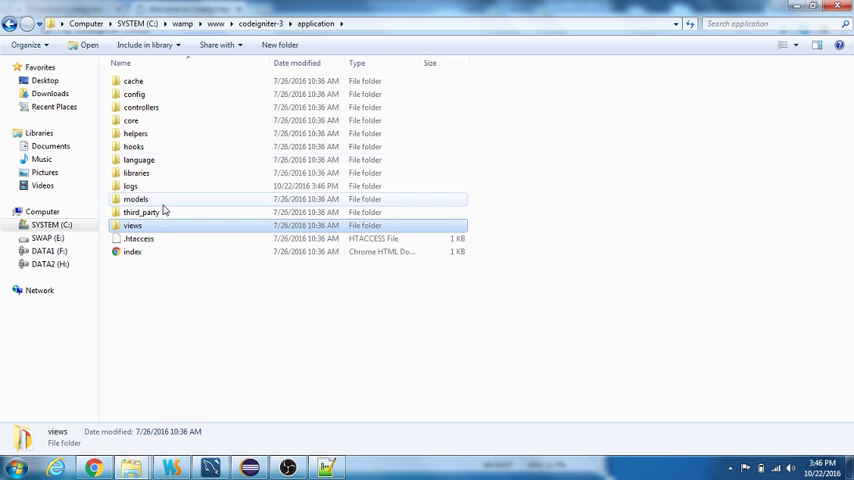
left_click(141, 107)
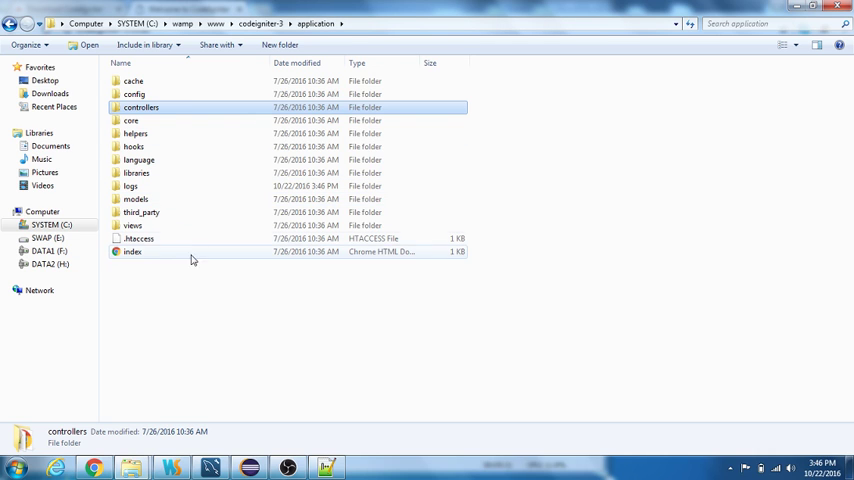
mouse_move(155, 94)
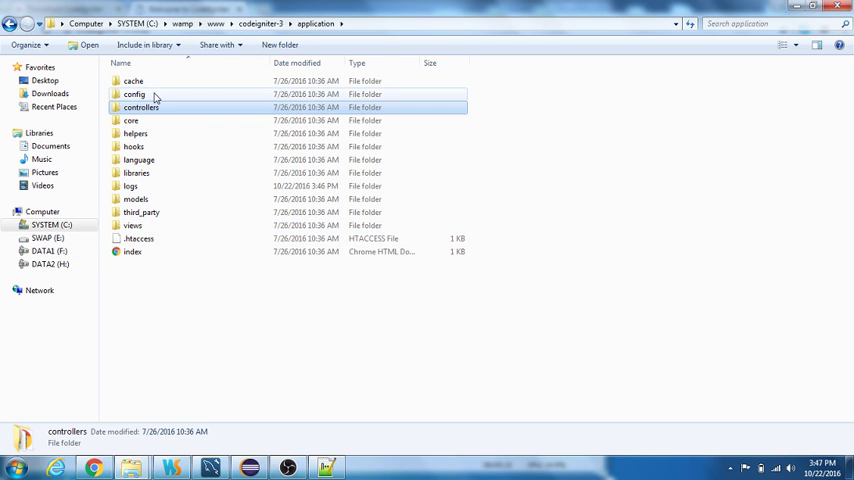
double_click(134, 94)
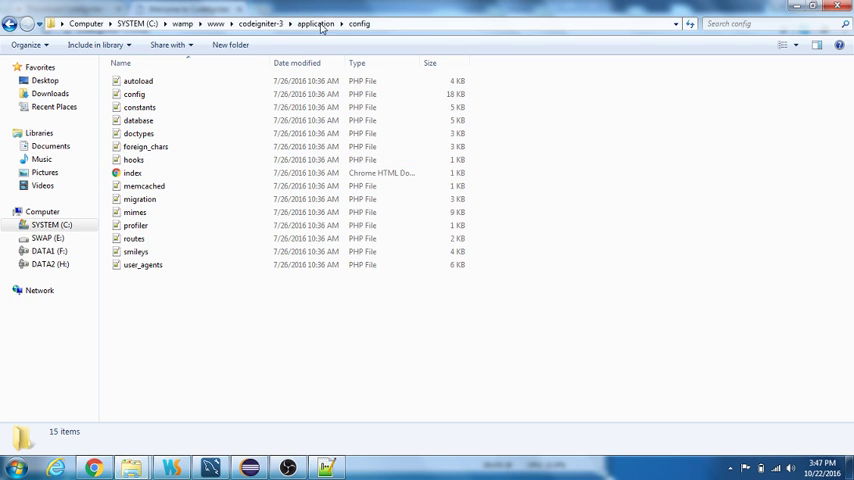
mouse_move(231, 312)
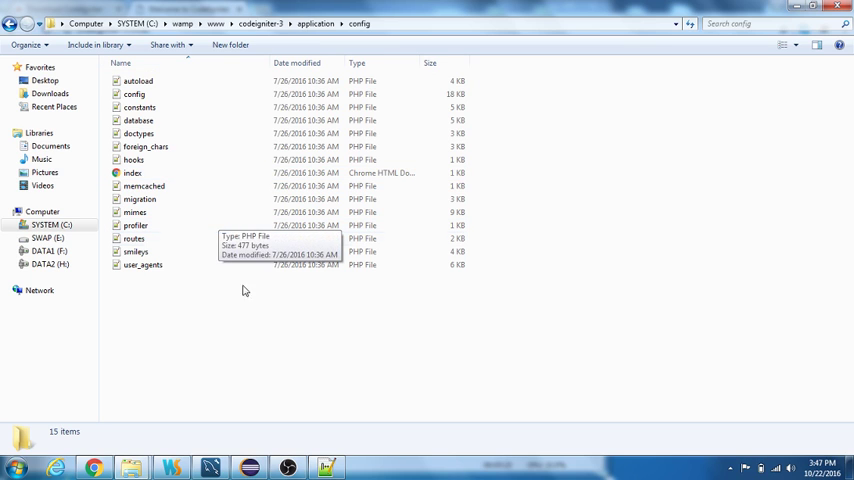
mouse_move(173, 94)
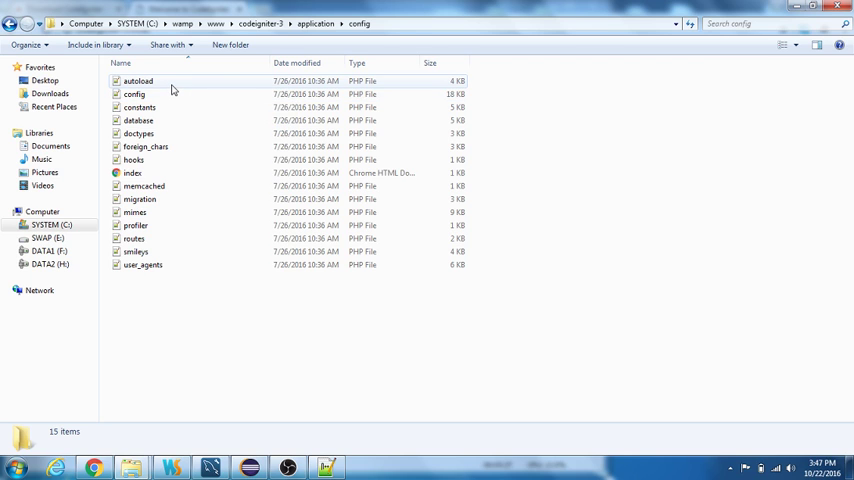
mouse_move(196, 147)
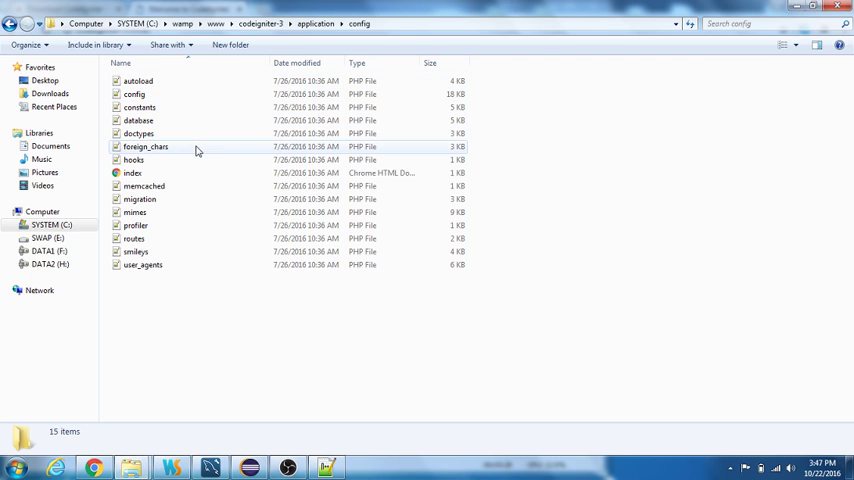